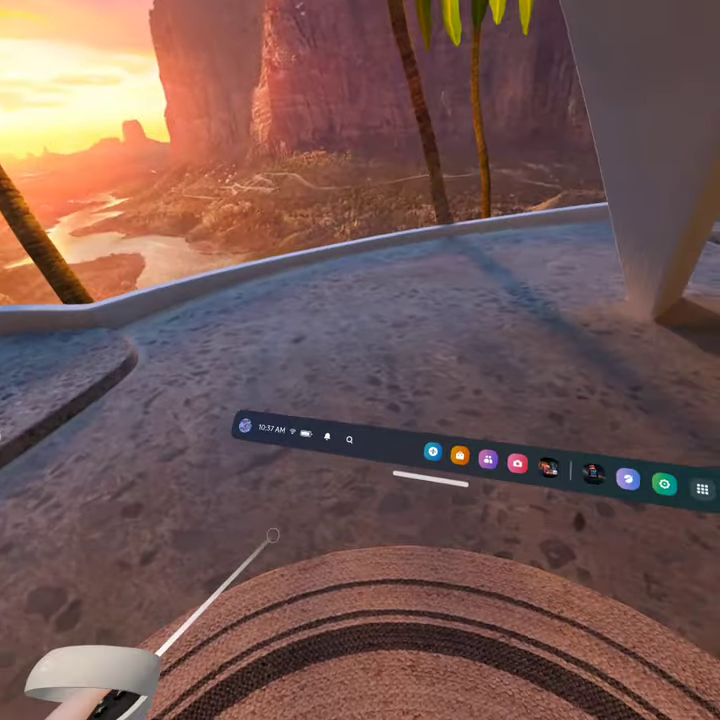
mouse_move(360, 360)
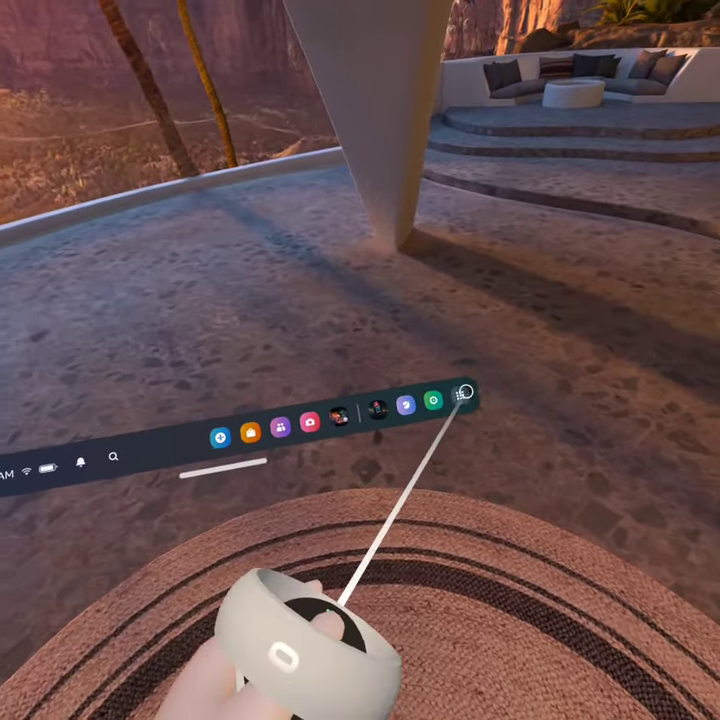
Bring up the App Library from the universal menu bar.
left_click(464, 392)
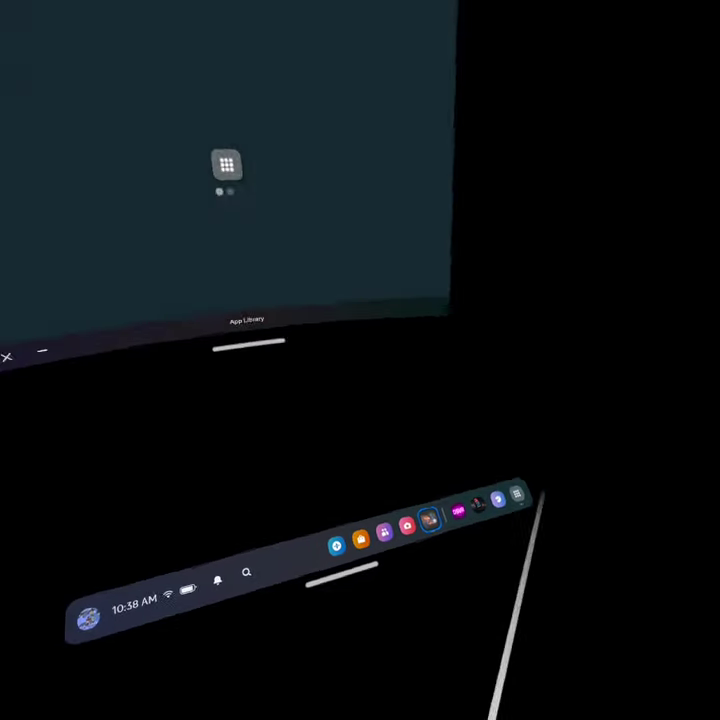
Show the installed apps and go to the BONELAB detail page.
left_click(228, 166)
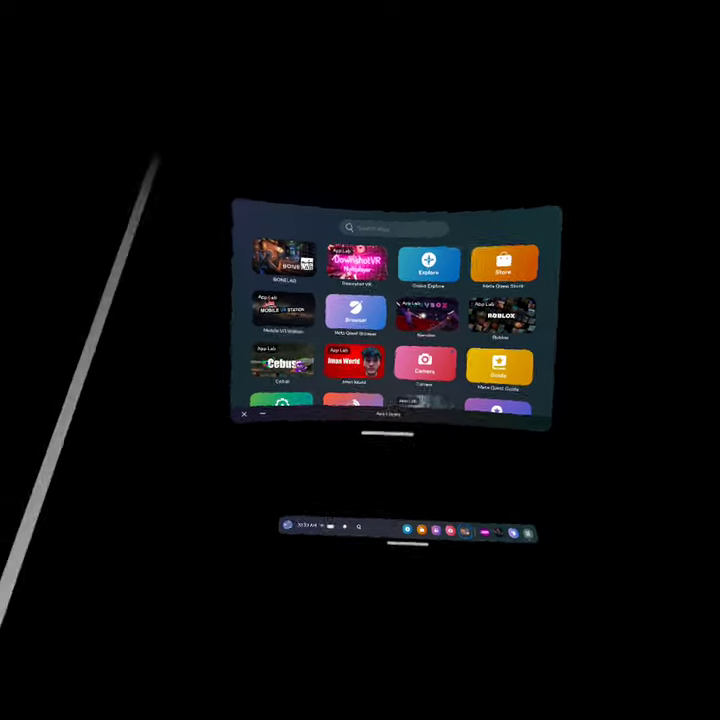
left_click(284, 258)
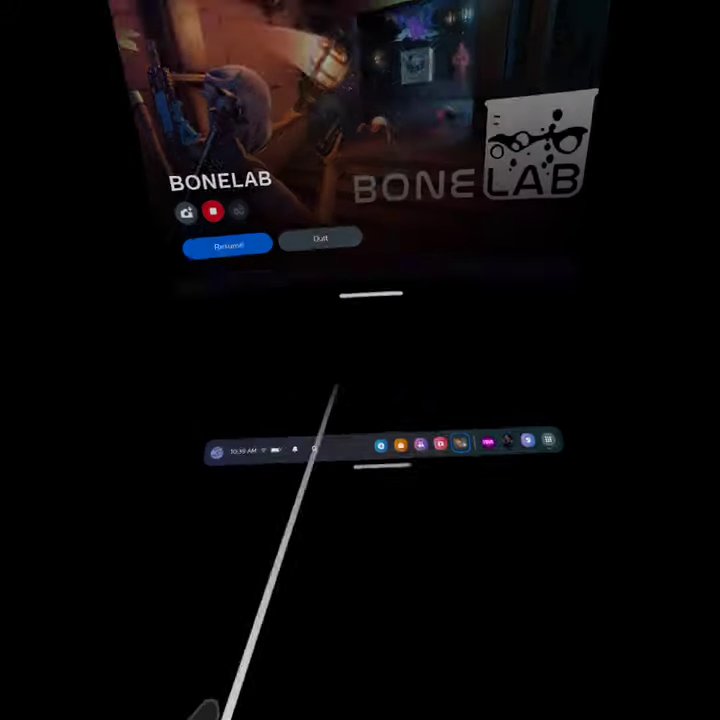